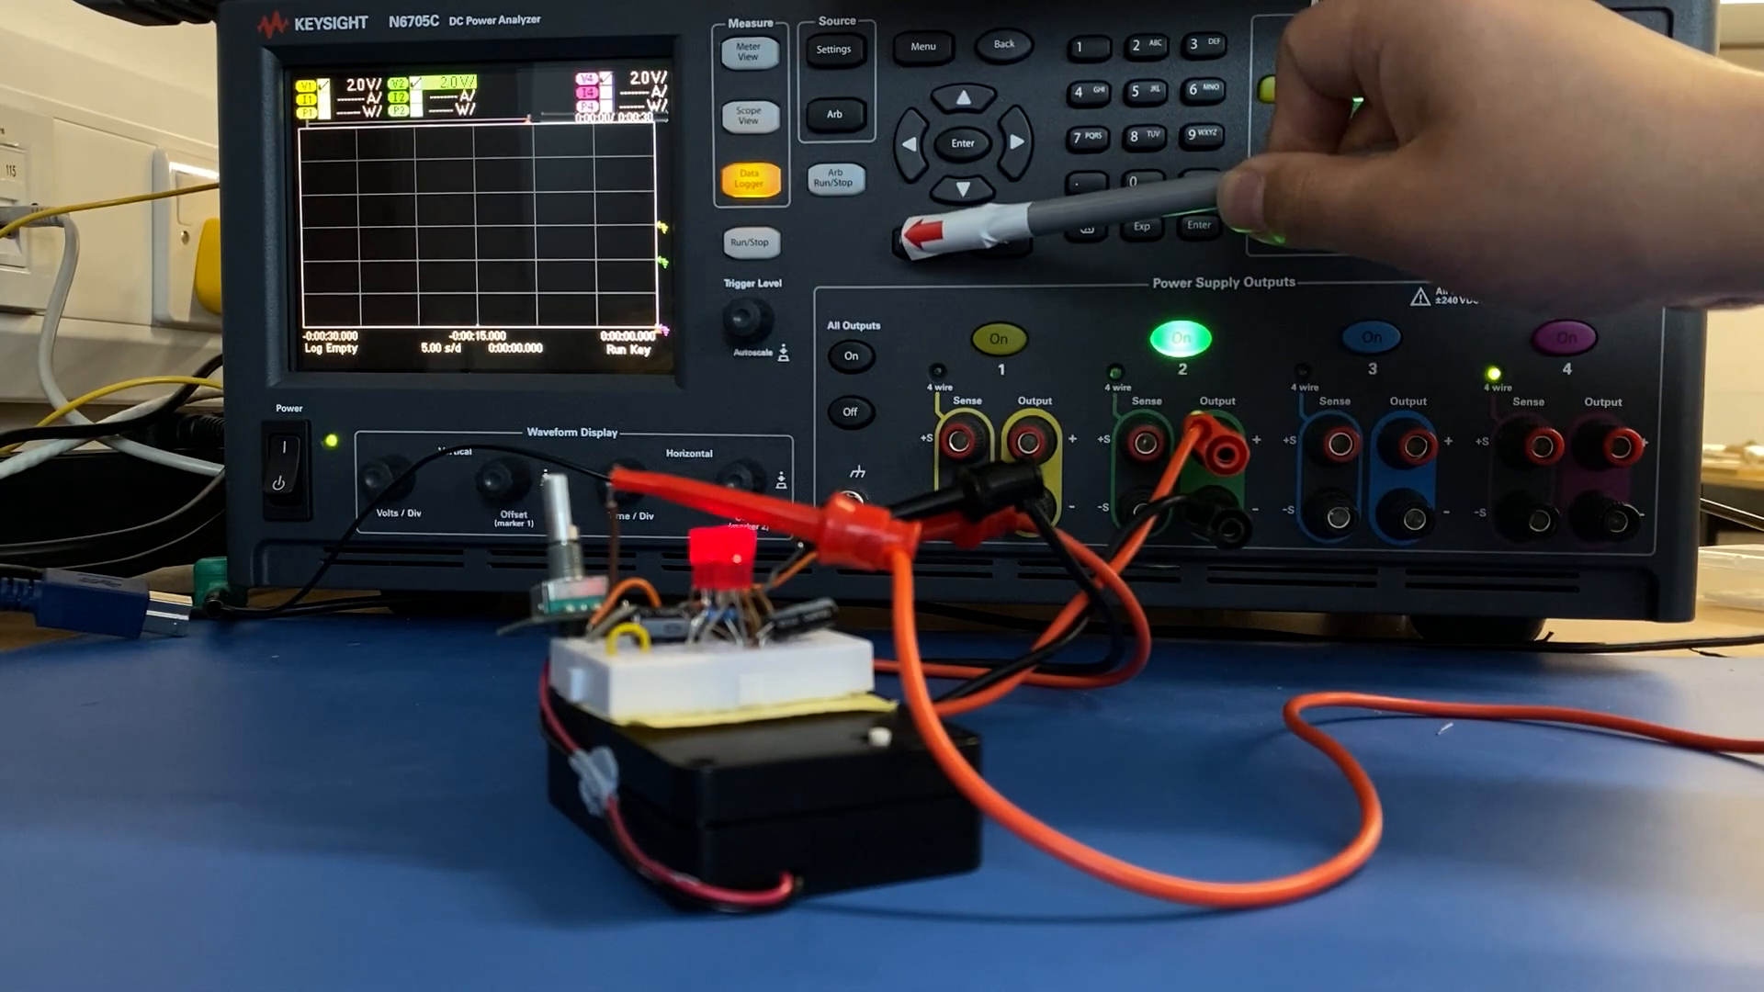
- Set the data logger trigger source to BNC Trigger In
left_click(749, 180)
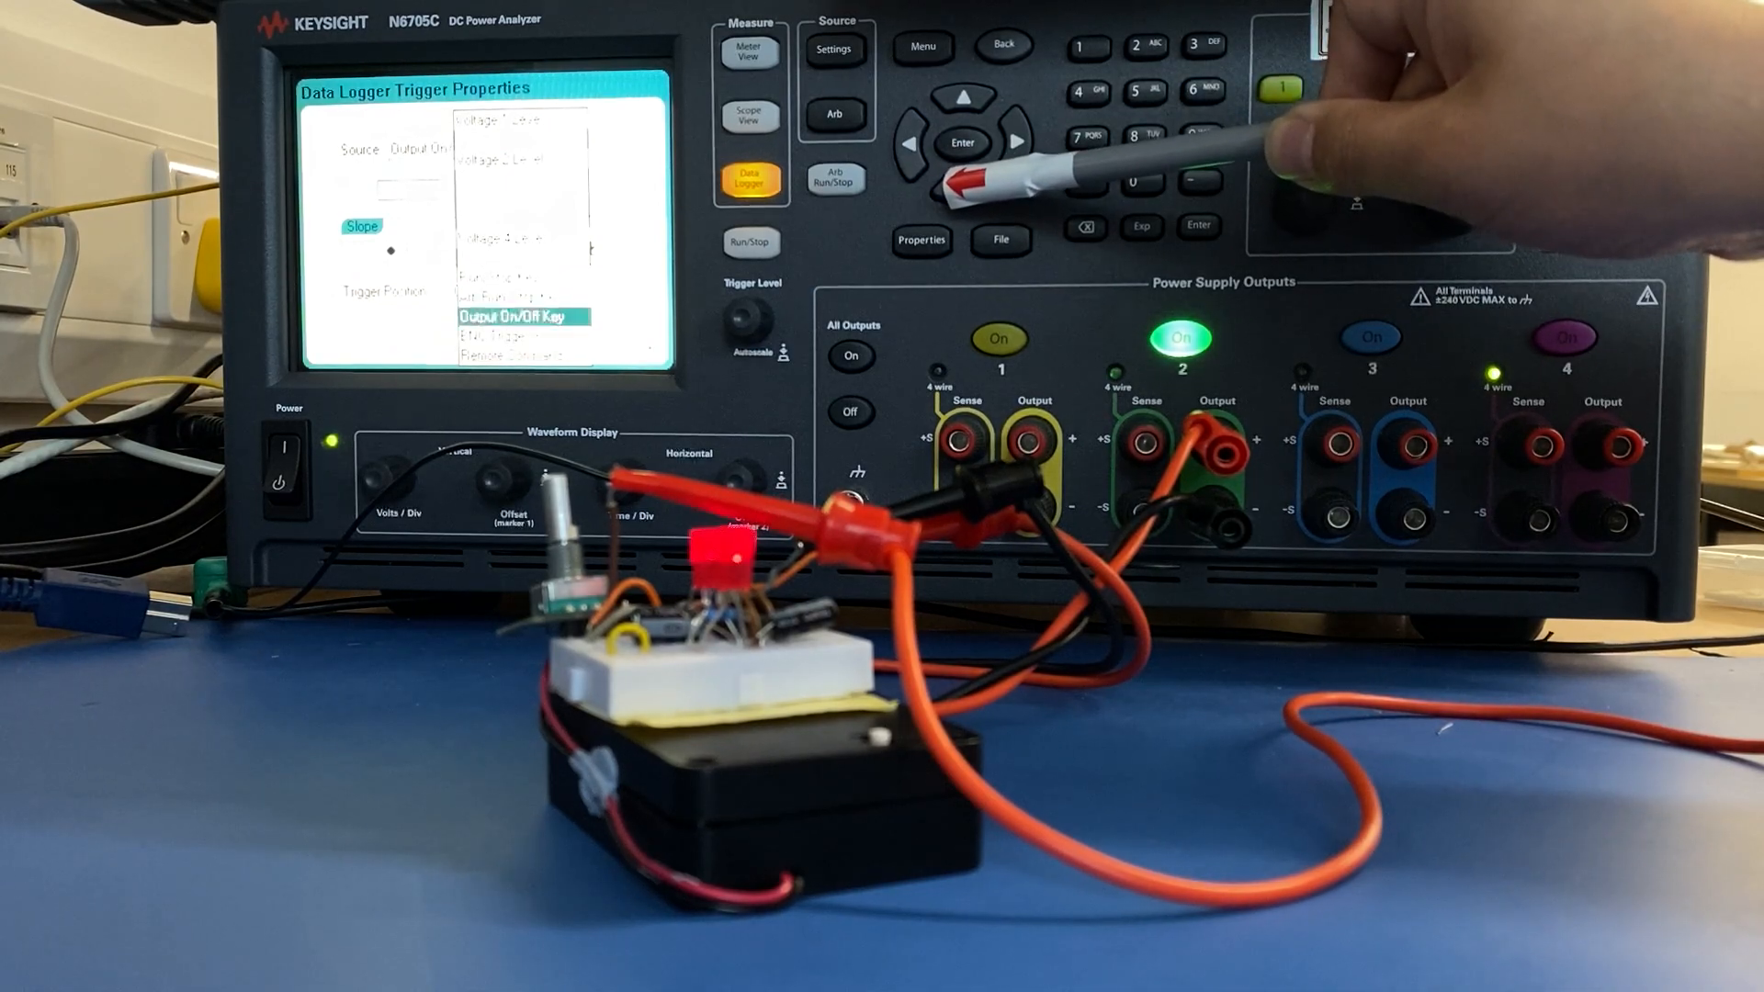
left_click(961, 141)
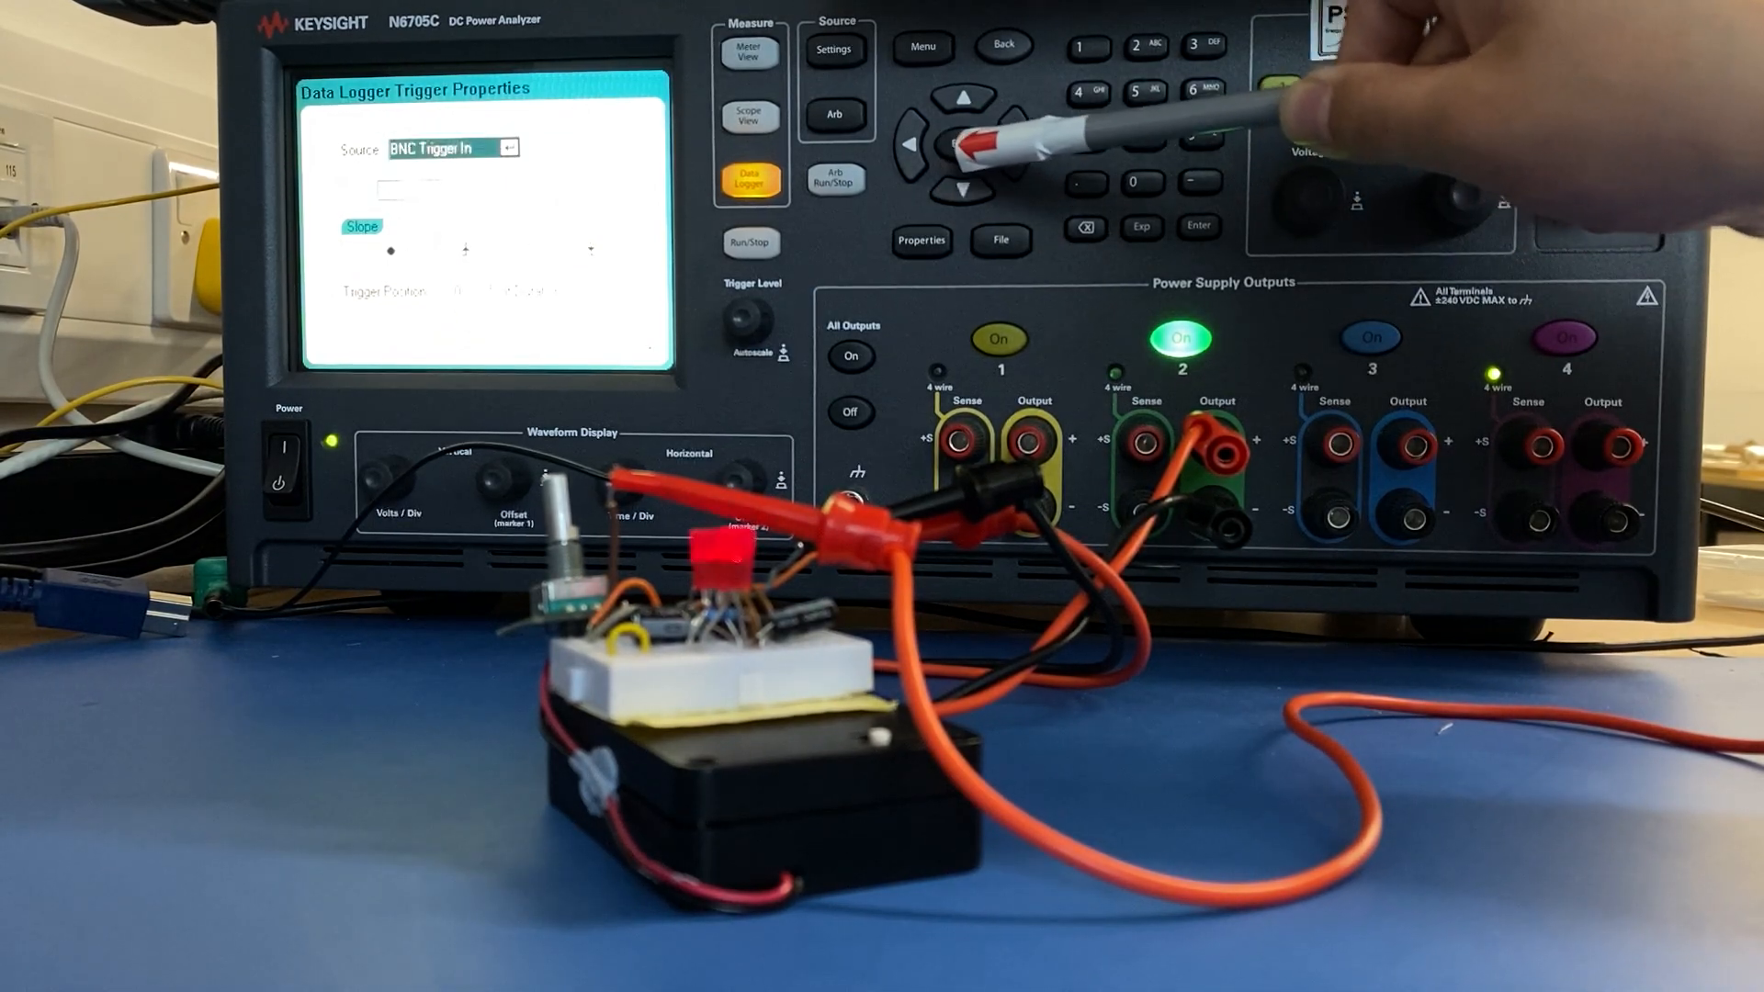